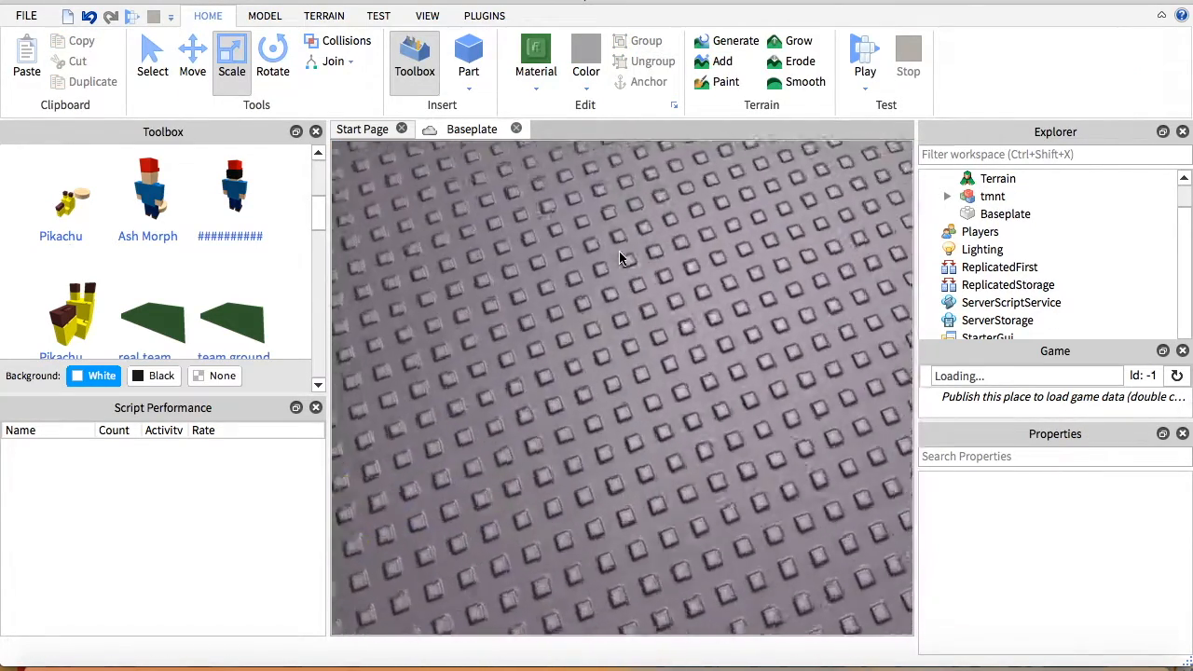
Select the tmnt Ninja Turtle model and launch a Play test session
click(1010, 231)
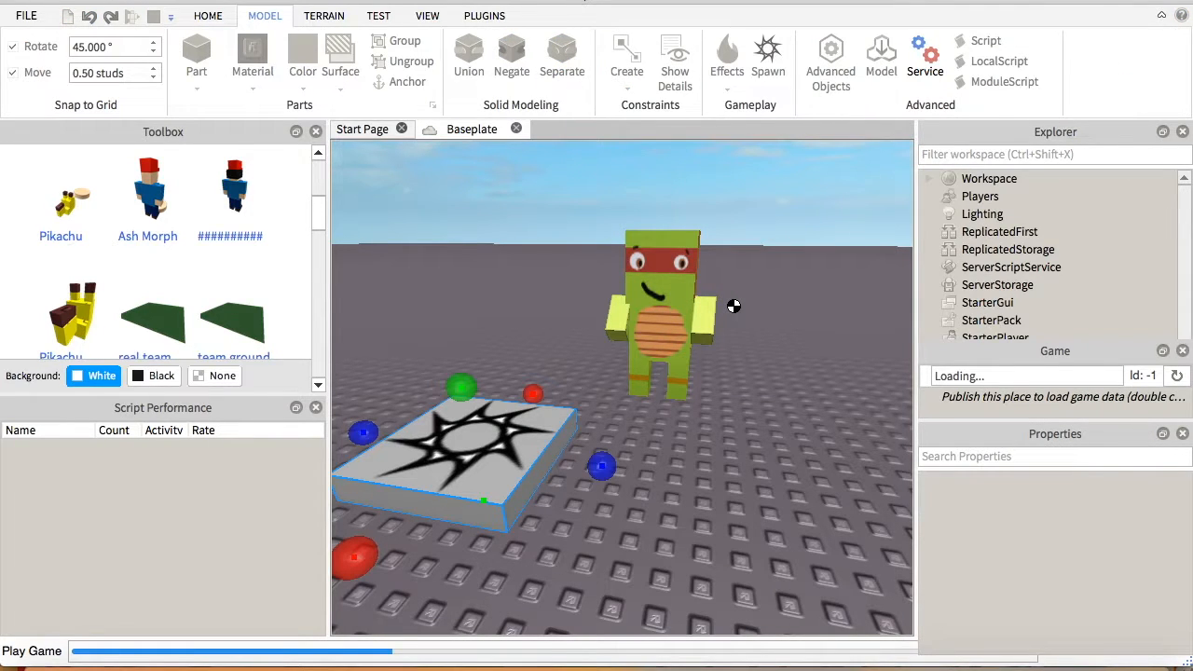
click(32, 651)
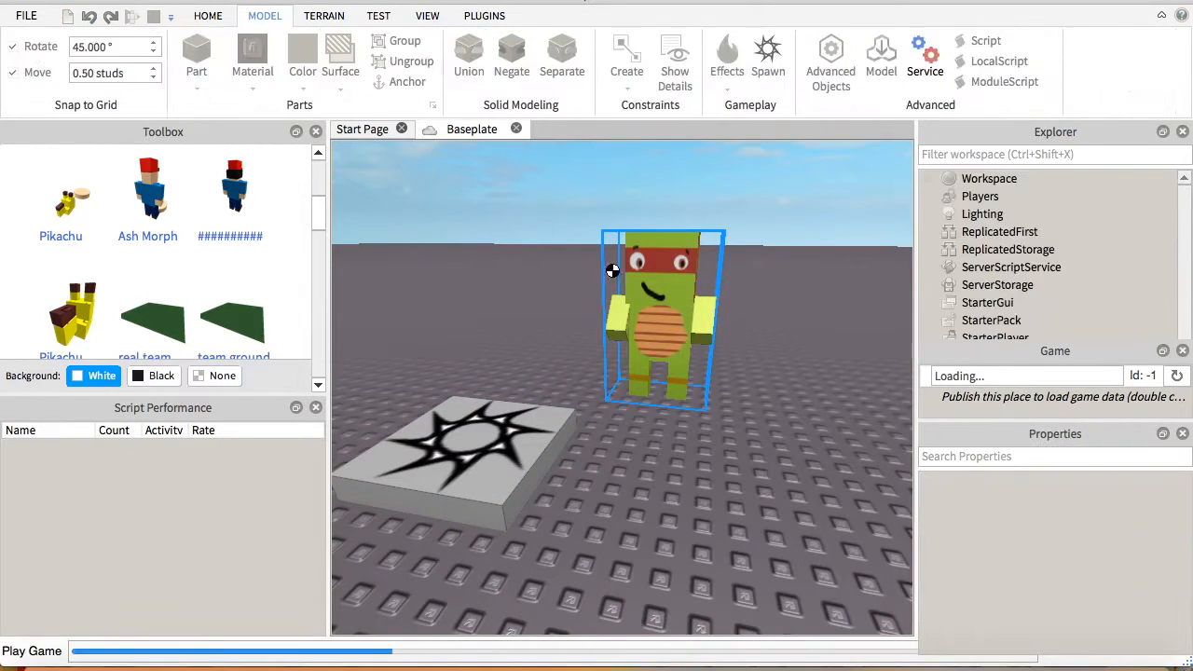
click(32, 650)
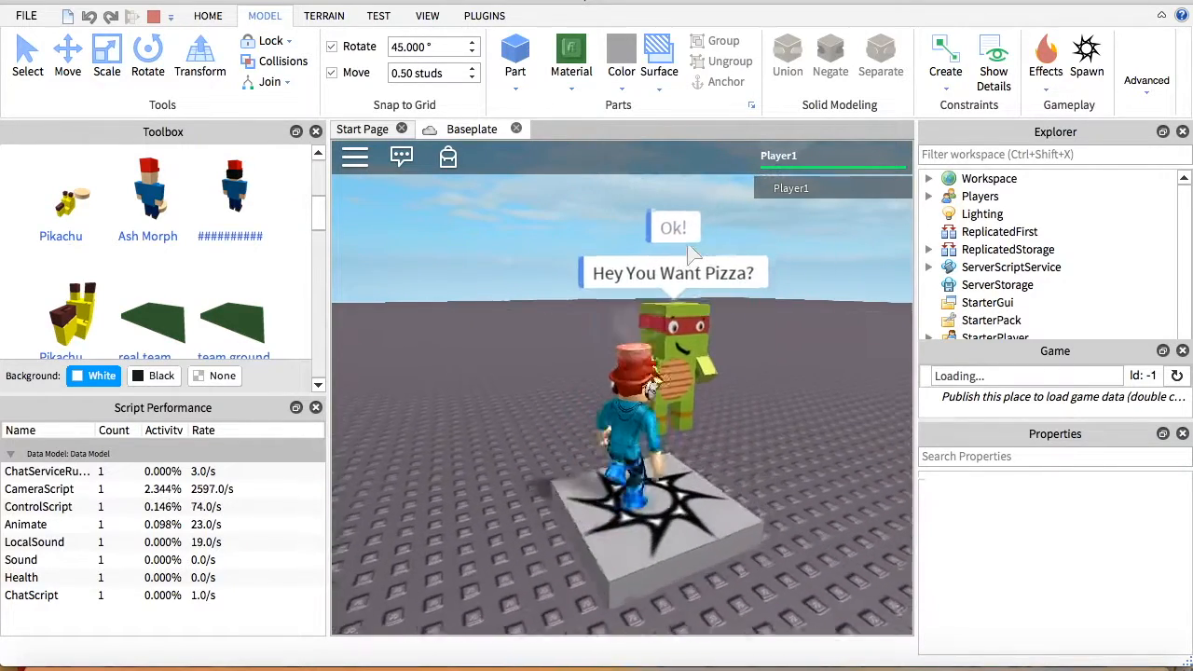
Answer 'no' to the turtle's pizza question in the dialog bubble
click(674, 228)
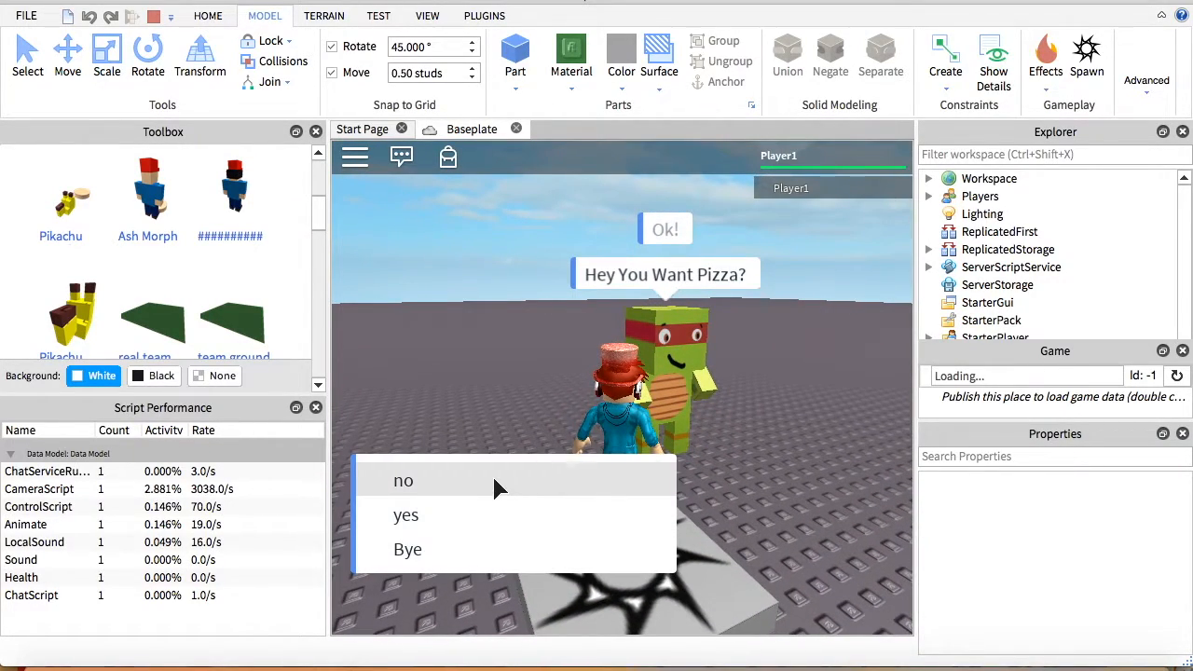
click(403, 480)
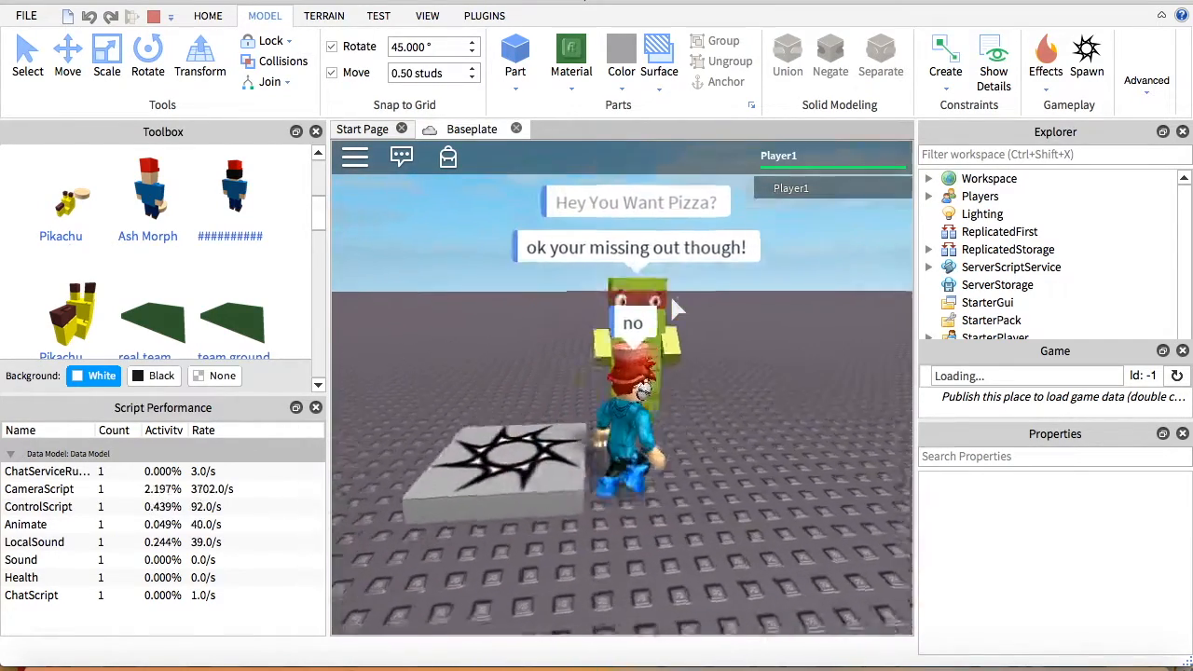